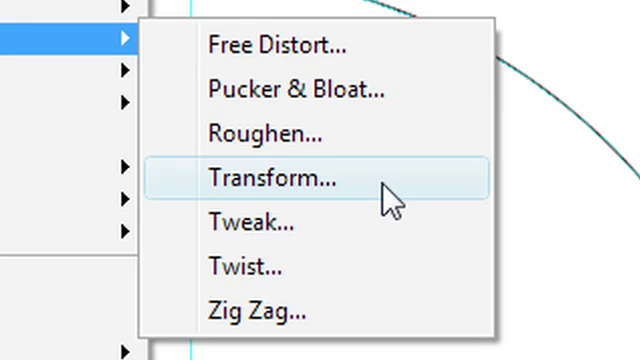
Bring up the Transform Effect dialog for the circle path with Preview enabled
{"action": "left_click", "coordinate": [276, 176]}
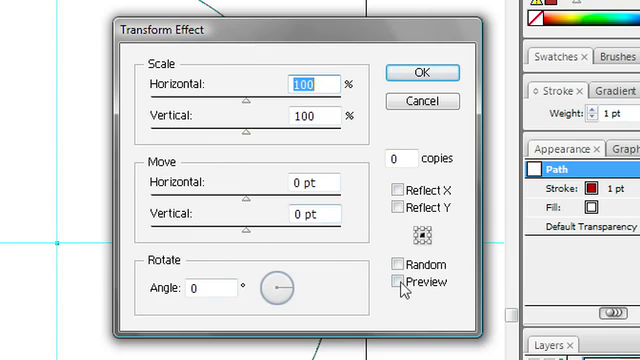
{"action": "left_click", "coordinate": [392, 280]}
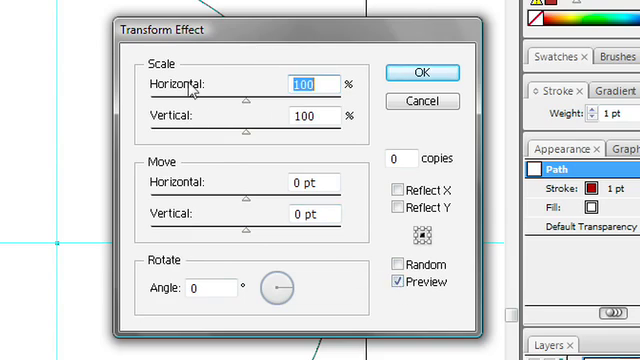